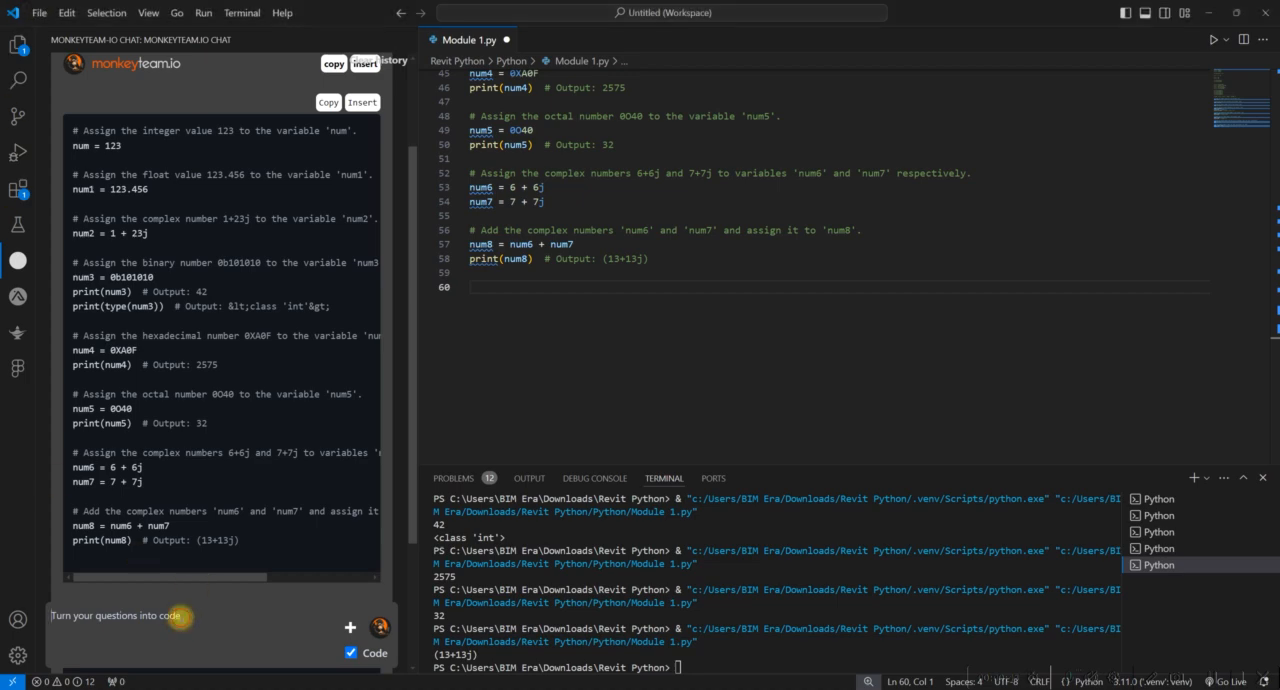
Step: Compose the chat prompt 'act as a python tutor, I need an example to Convert int to float, float to int…'
{"action": "type", "text": "act as a python exper"}
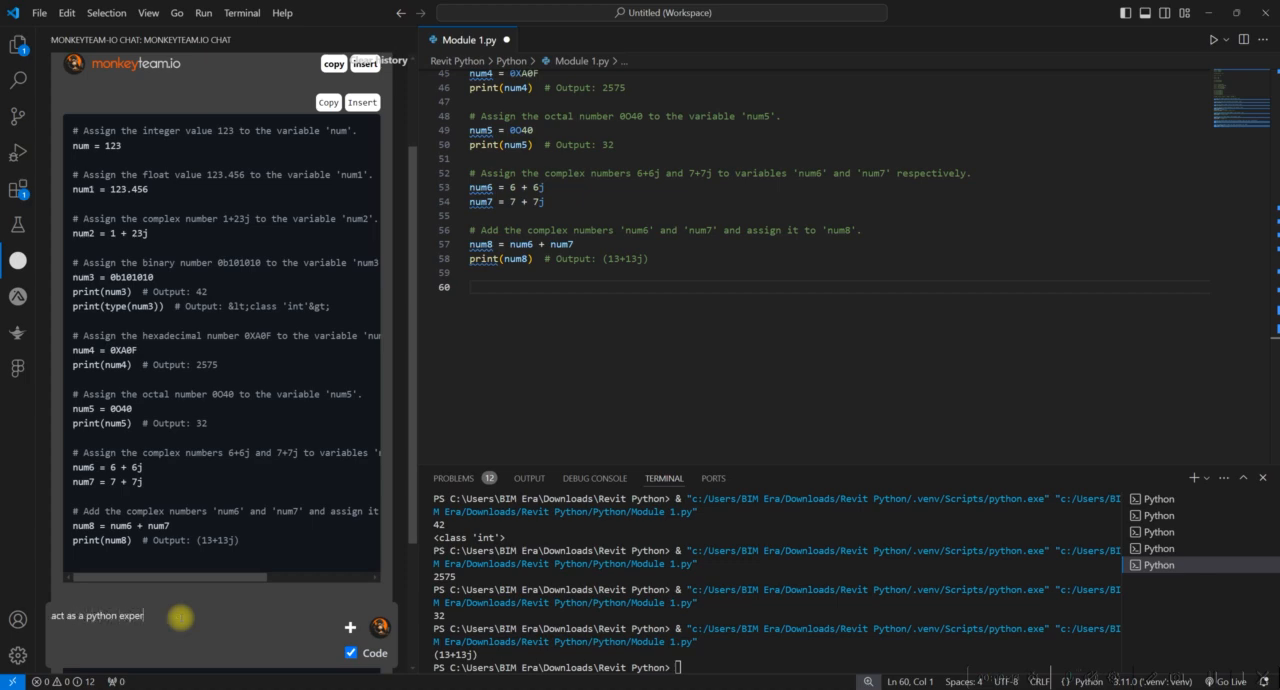
{"action": "type", "text": "t, i need an examp"}
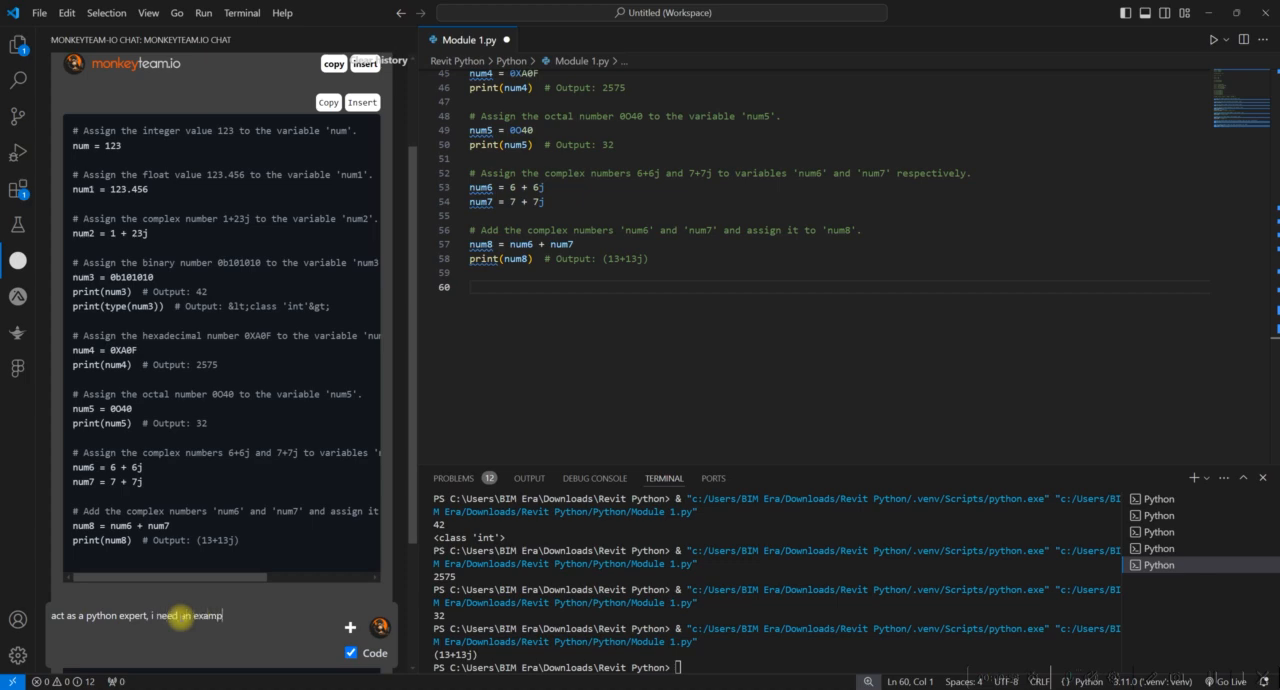
{"action": "type", "text": "le"}
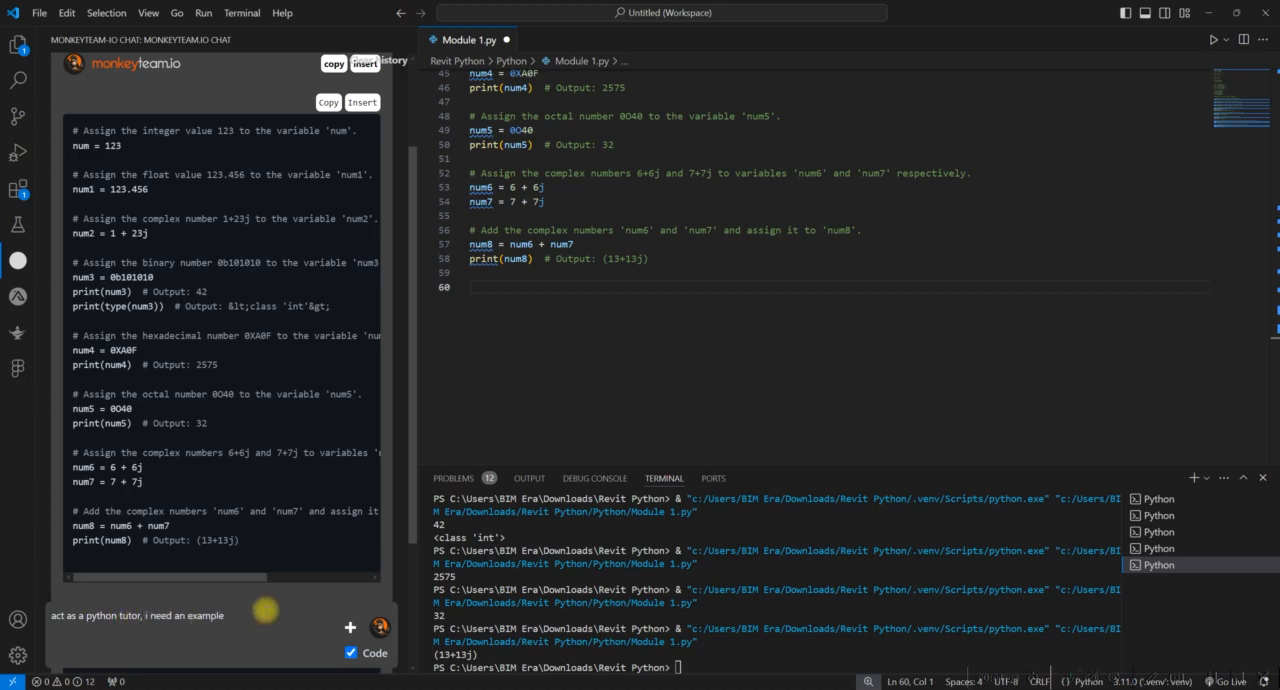
{"action": "type", "text": "to"}
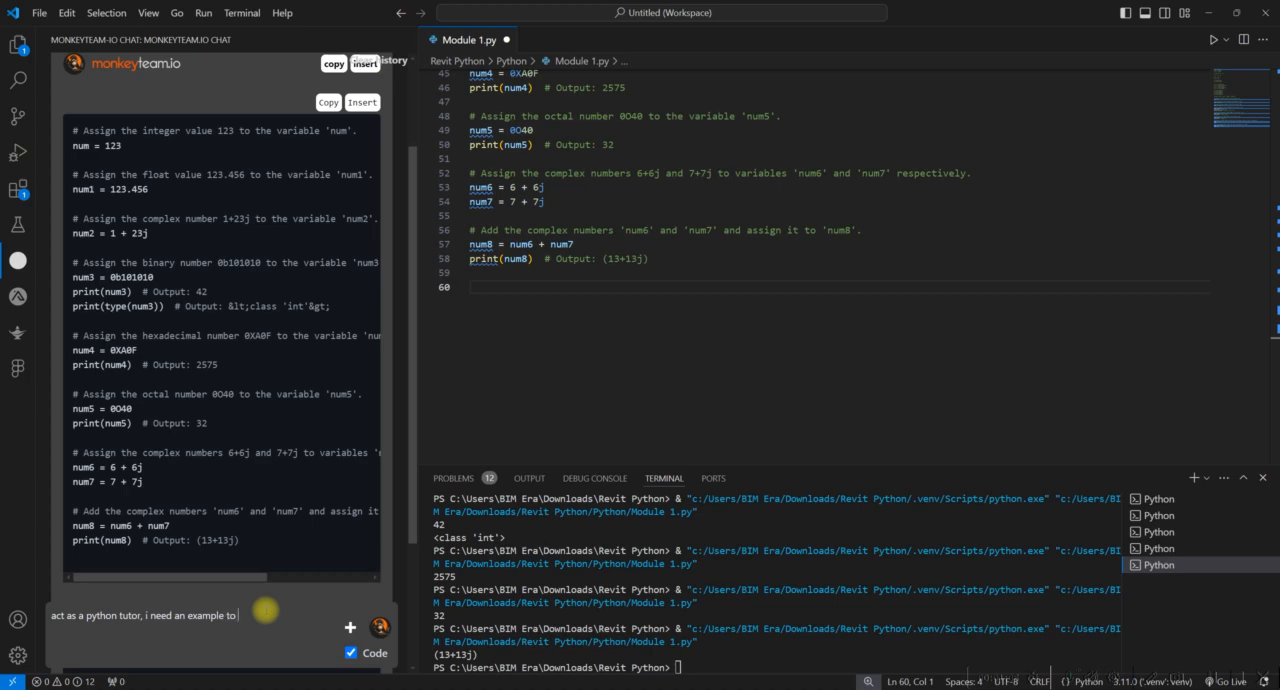
{"action": "type", "text": "Convert"}
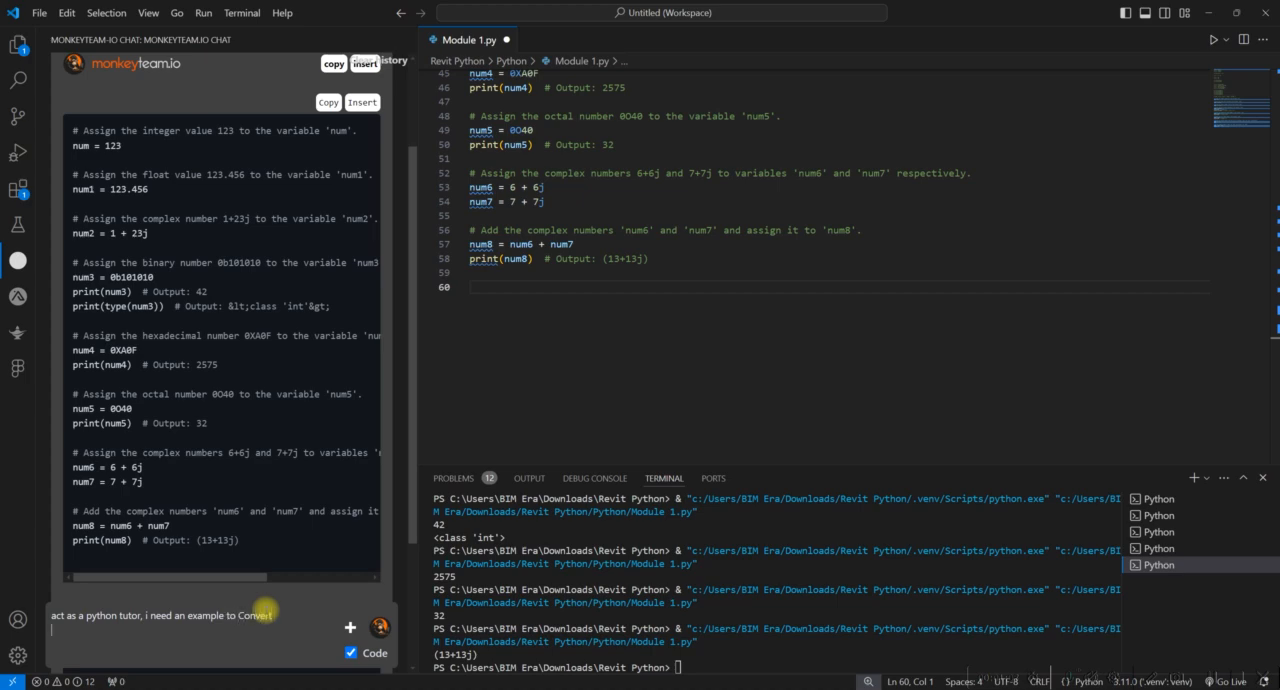
{"action": "type", "text": "int to floa"}
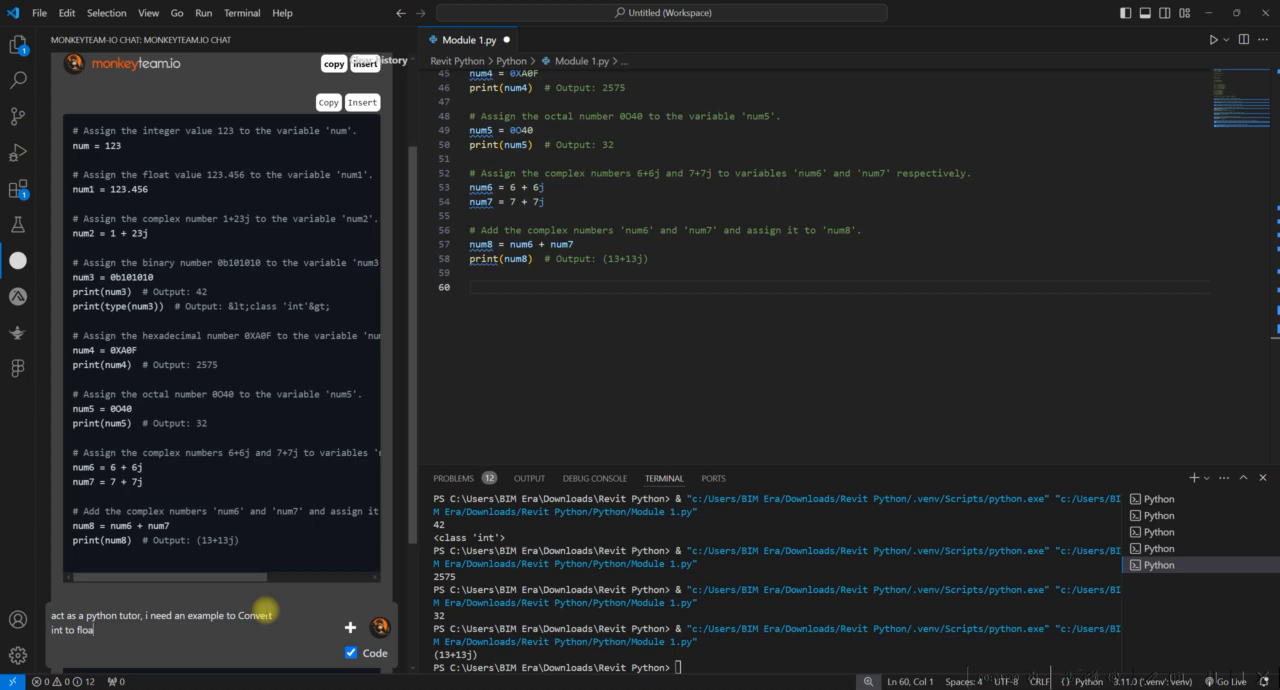
{"action": "type", "text": "float t"}
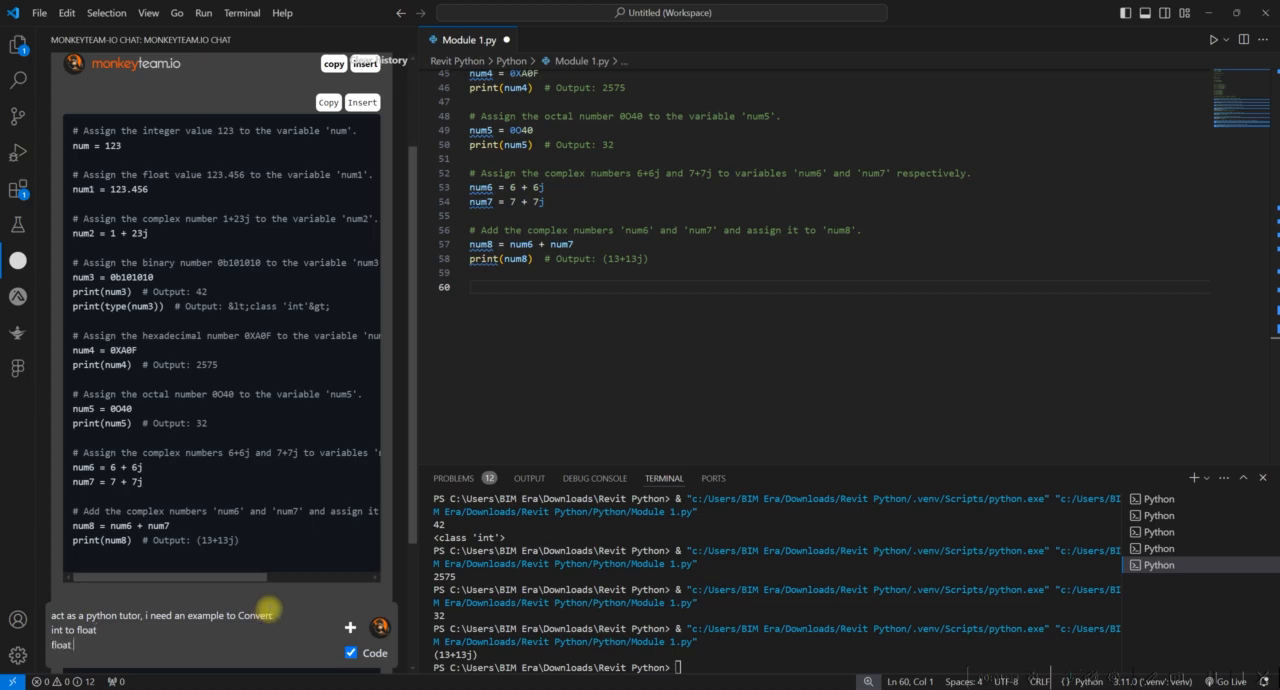
{"action": "type", "text": "to int"}
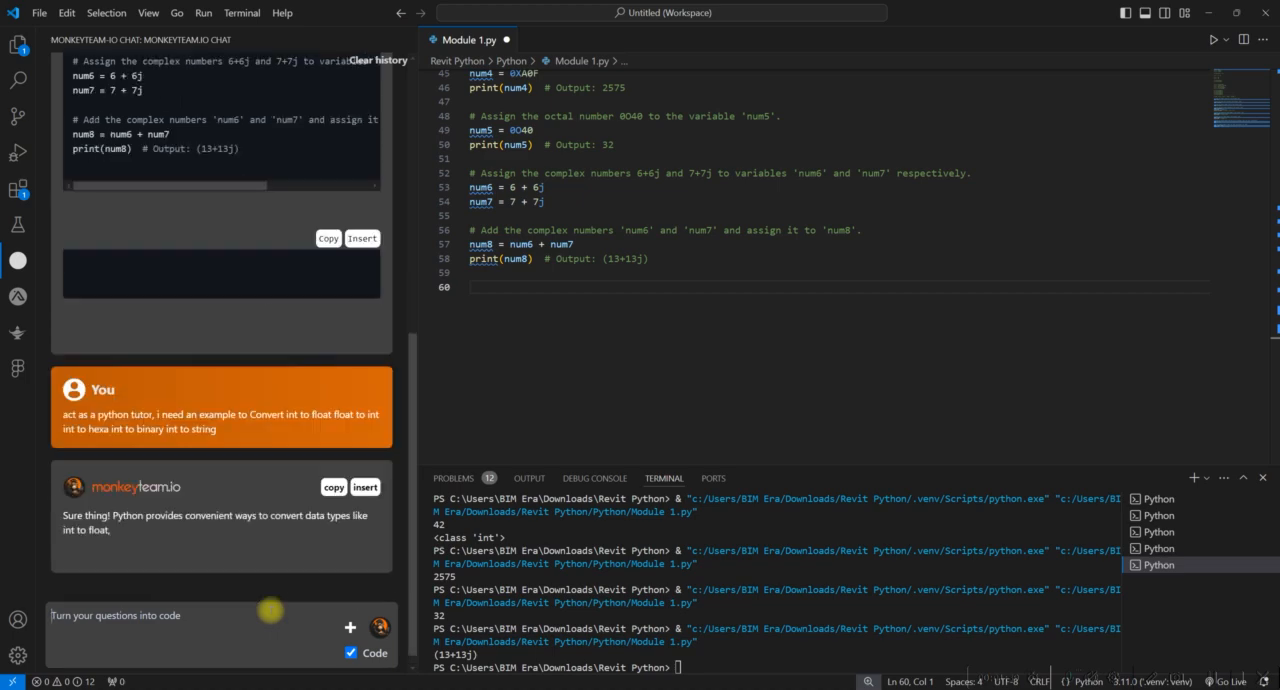
Step: Scroll down through the assistant's generated conversion code answer
{"action": "scroll", "scroll_direction": "down", "scroll_amount": 3}
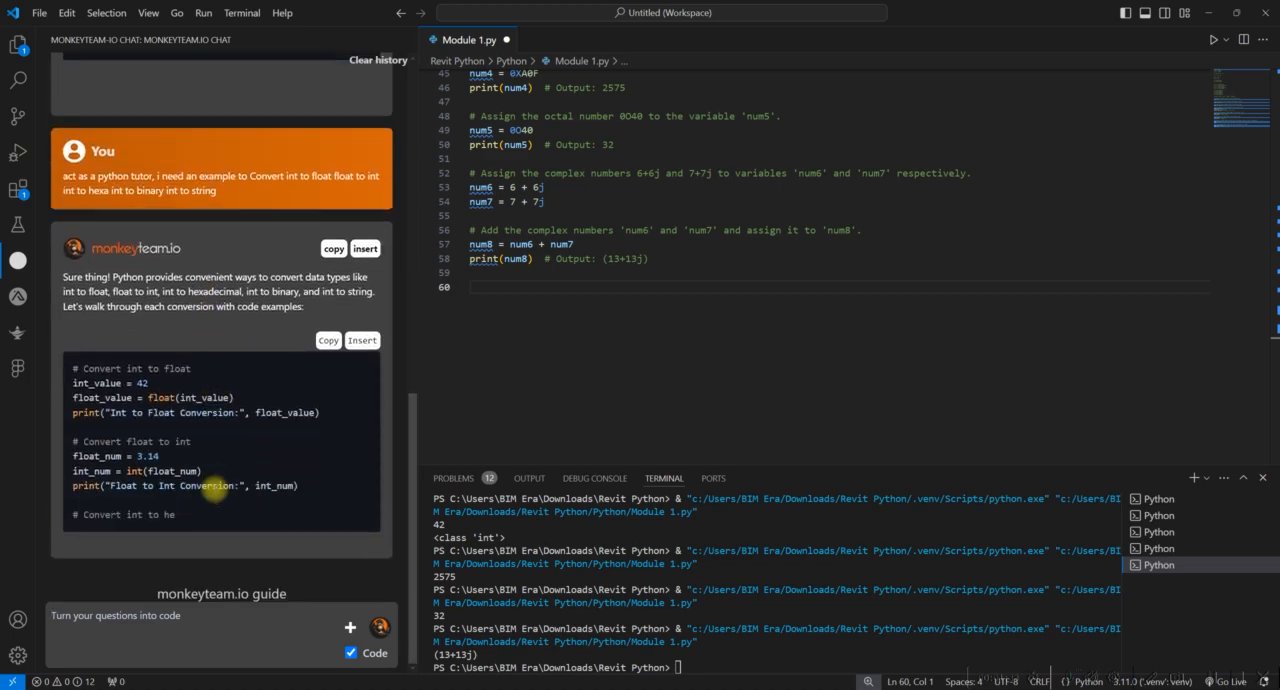
{"action": "scroll", "scroll_direction": "down", "scroll_amount": 3}
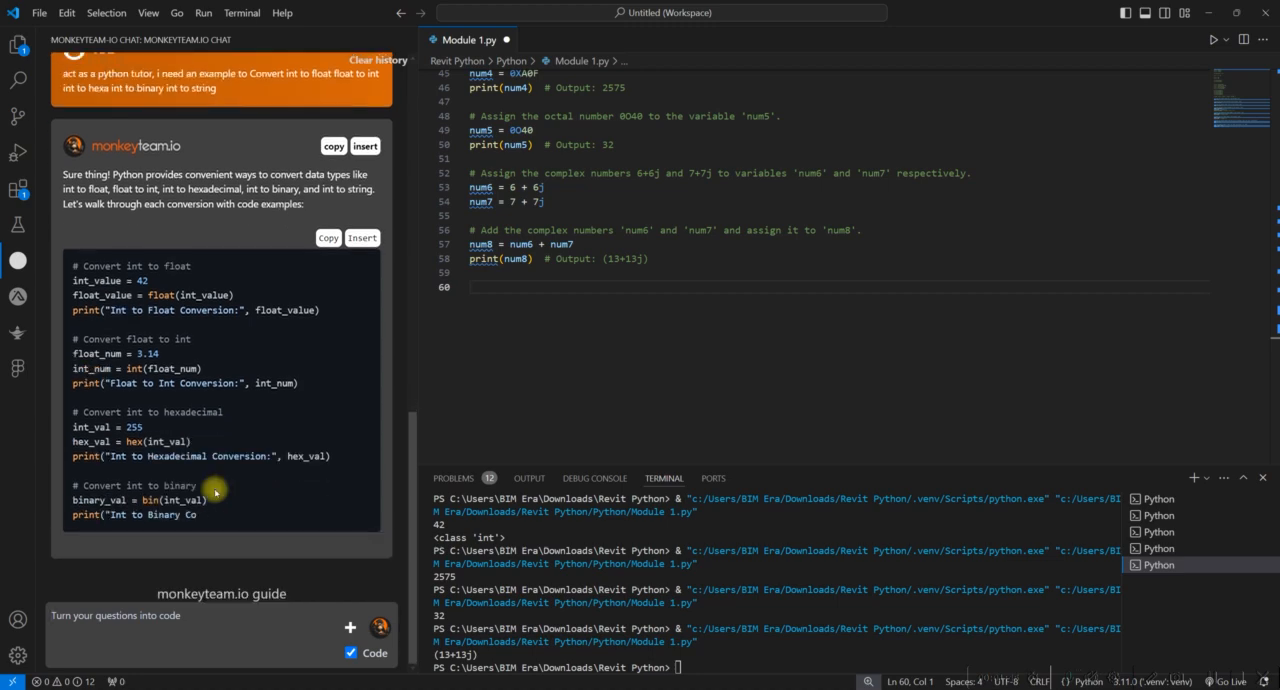
{"action": "scroll", "scroll_direction": "down", "scroll_amount": 3}
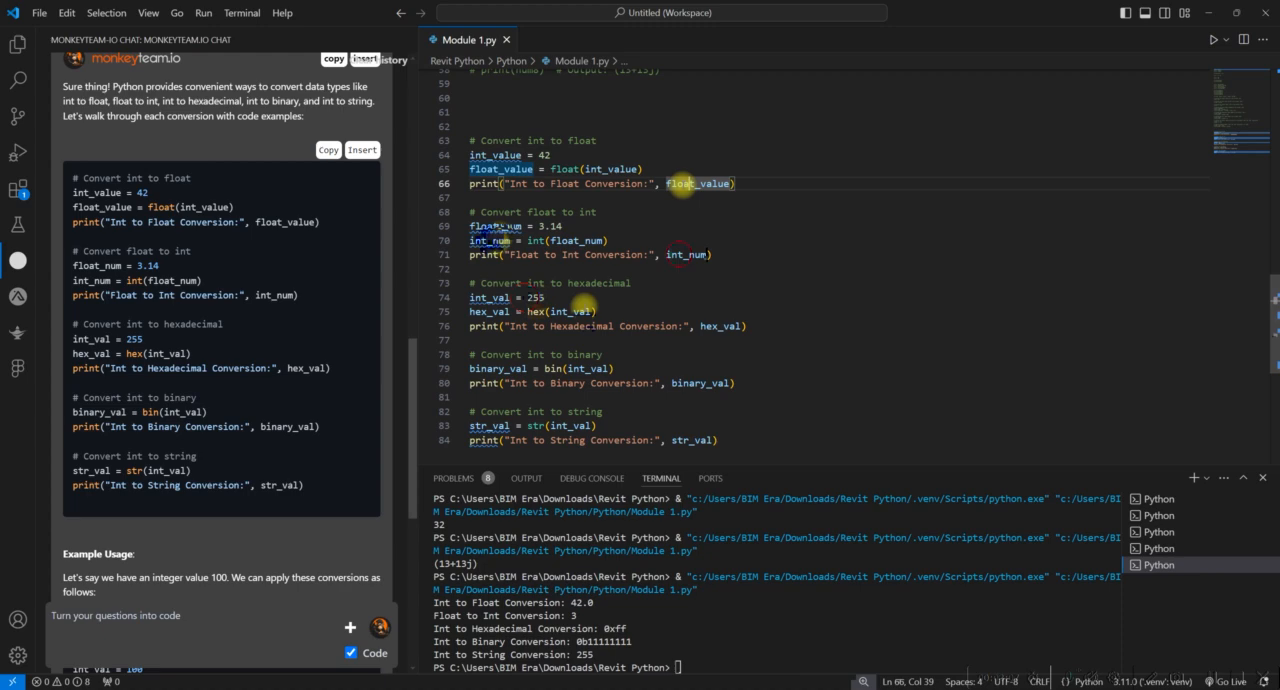
Step: Select the hex_val variable in the hexadecimal print line to review it
{"action": "double_click", "coordinate": [718, 326]}
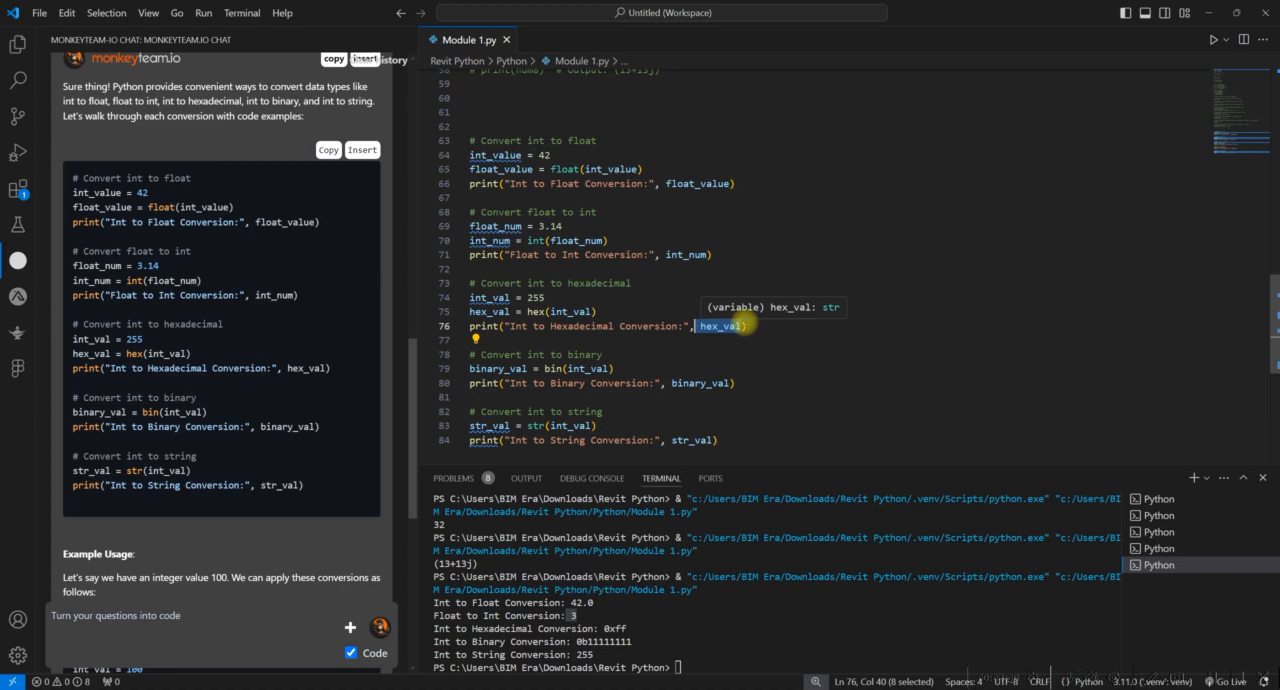